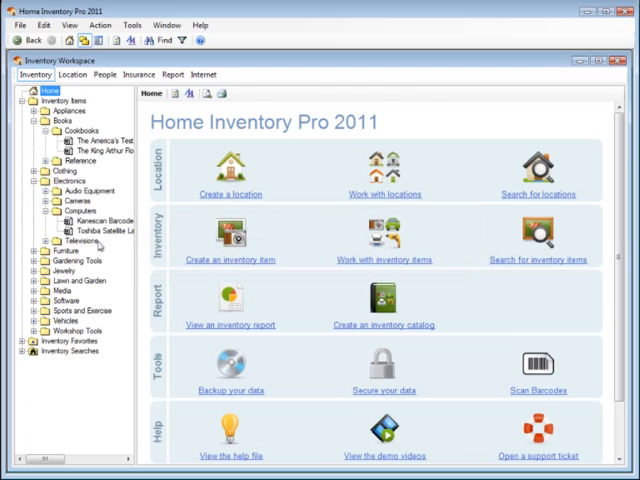
# Show the Kanescan Barcode Scanner item under Electronics > Computers.
pyautogui.click(90, 220)
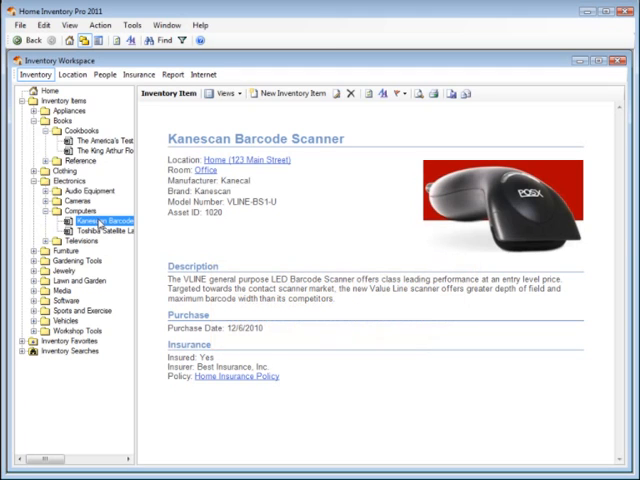
# View the America's Test Kitchen Family Cookbook's barcode in Edit Inventory Item, then close it.
pyautogui.click(100, 142)
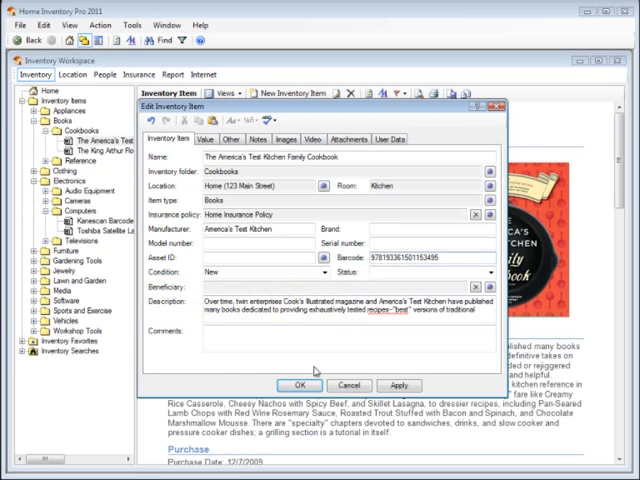
pyautogui.click(296, 384)
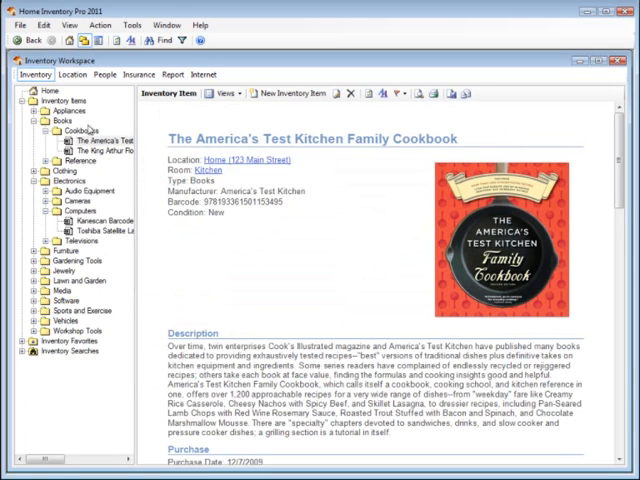
pyautogui.click(70, 108)
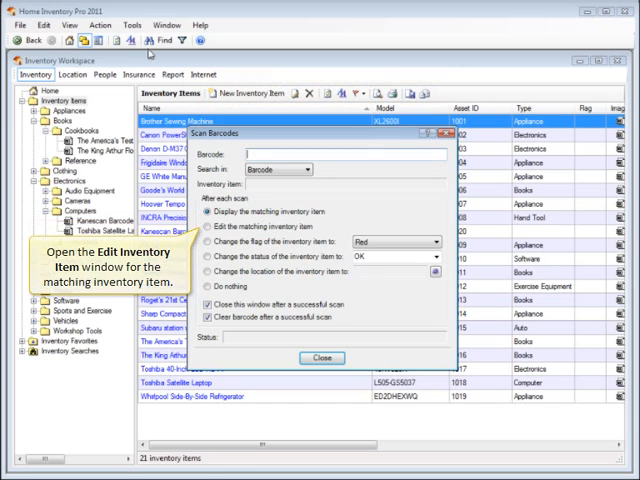
pyautogui.click(202, 240)
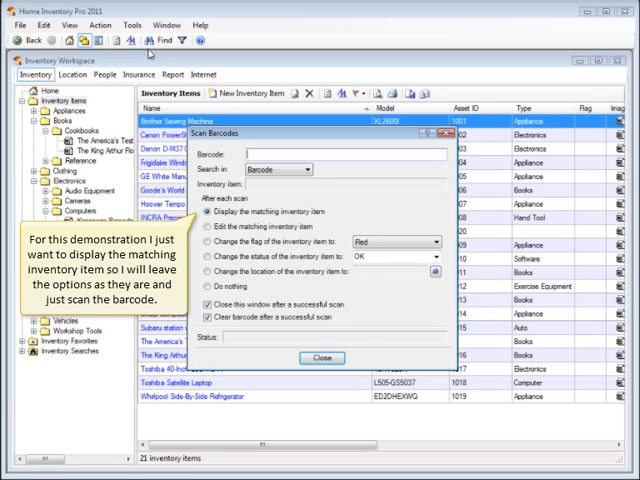
pyautogui.write('9781933615011153495')
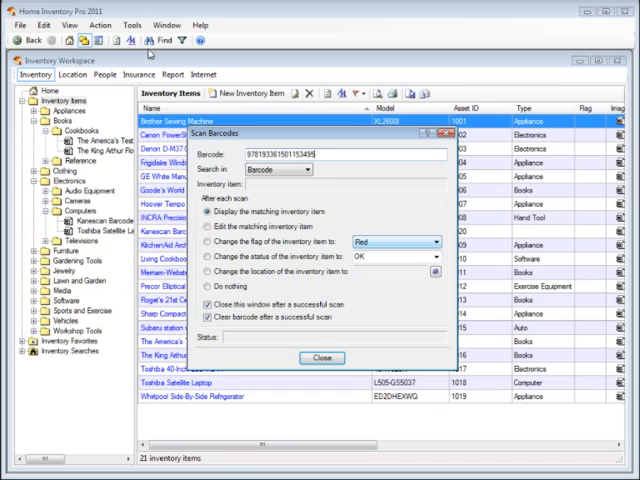
# Submit the scan to show the cookbook record, then flag it via Edit > Flag Inventory Item.
pyautogui.click(322, 356)
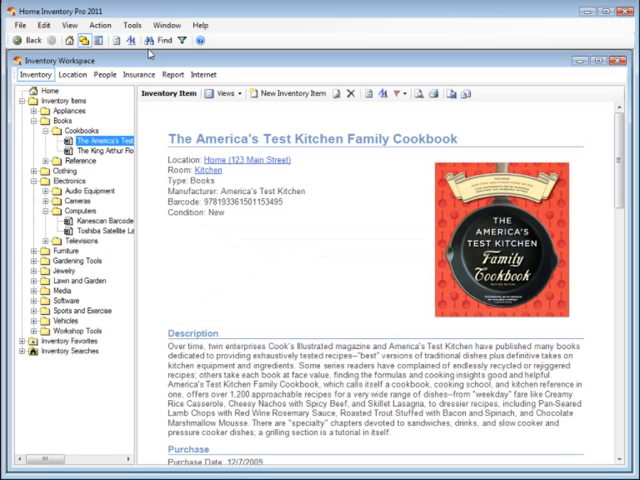
pyautogui.click(104, 24)
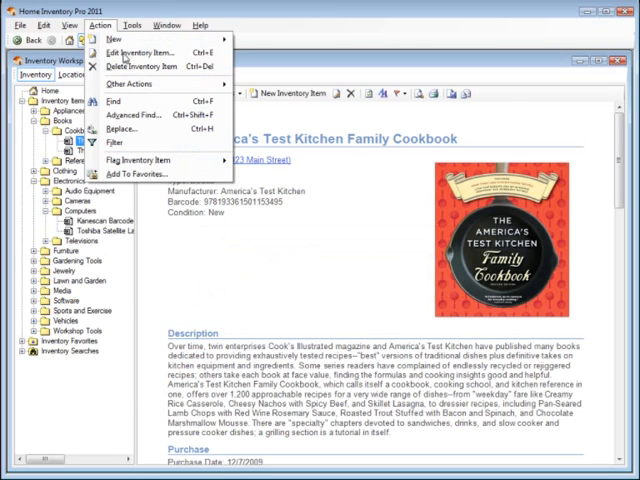
pyautogui.click(140, 52)
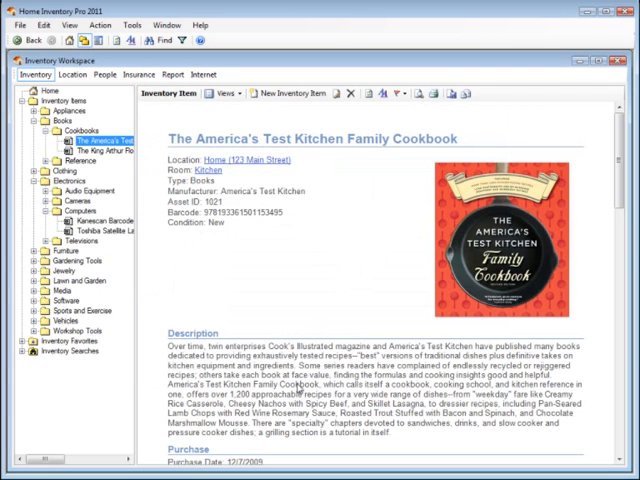
# Set Print Barcode Labels to selected inventory items with the Red flag color.
pyautogui.click(72, 100)
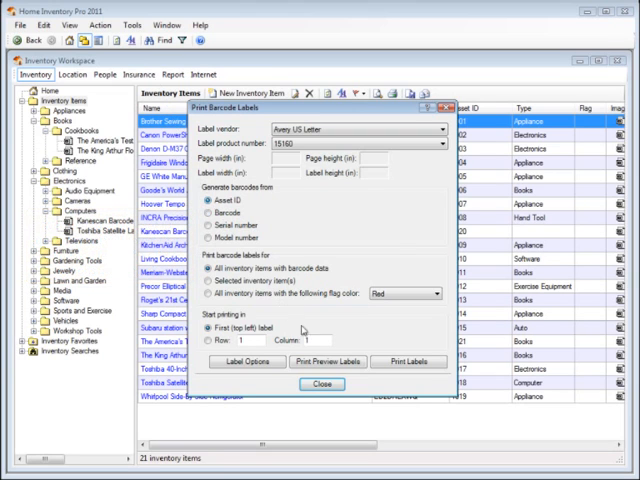
pyautogui.click(328, 360)
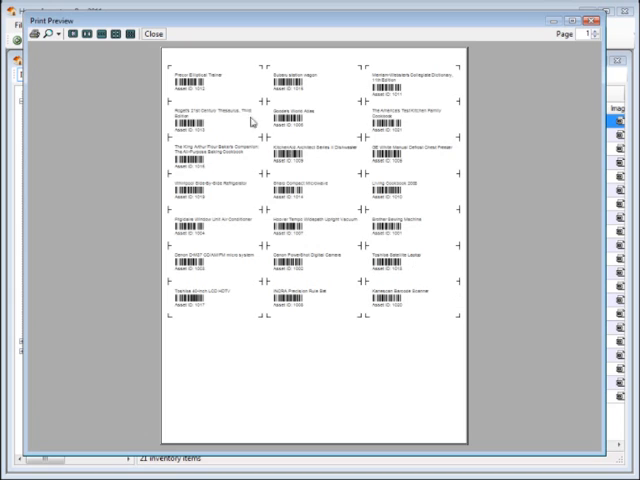
pyautogui.click(148, 34)
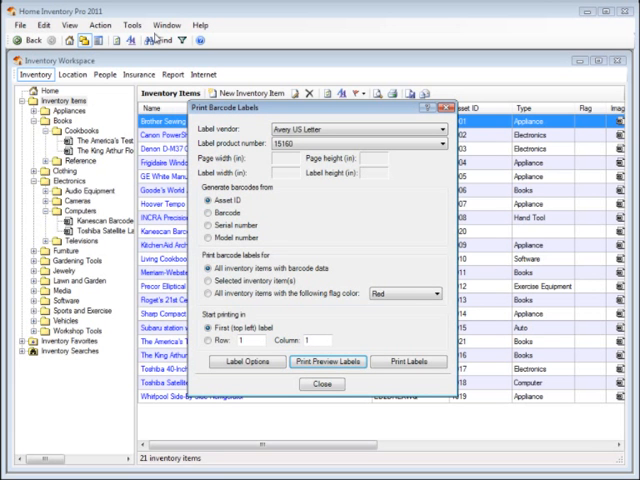
# Close the label settings and search scanned codes by Asset ID 1016.
pyautogui.click(322, 384)
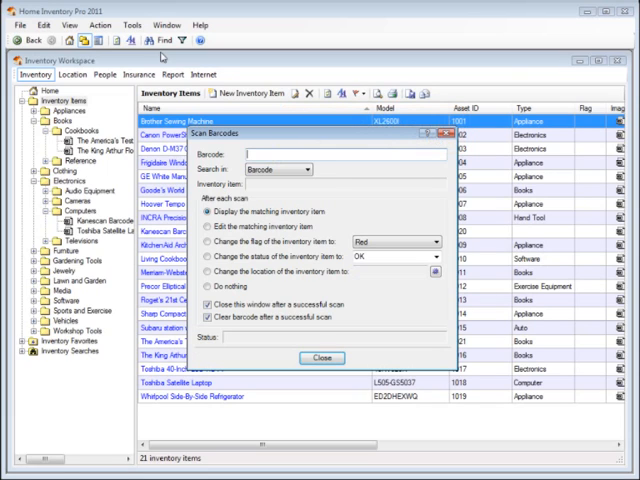
pyautogui.click(302, 168)
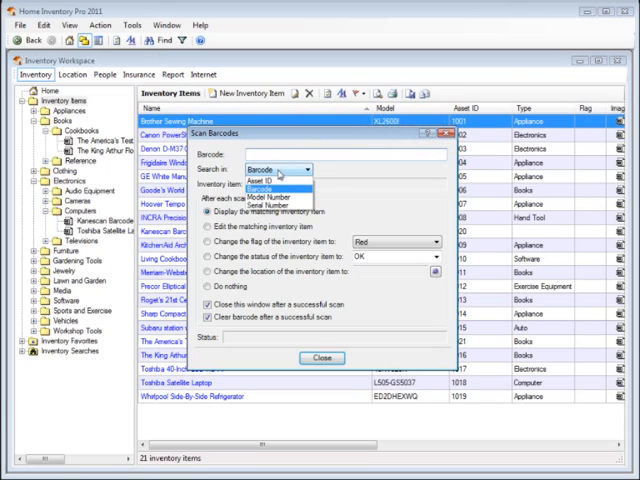
pyautogui.click(270, 180)
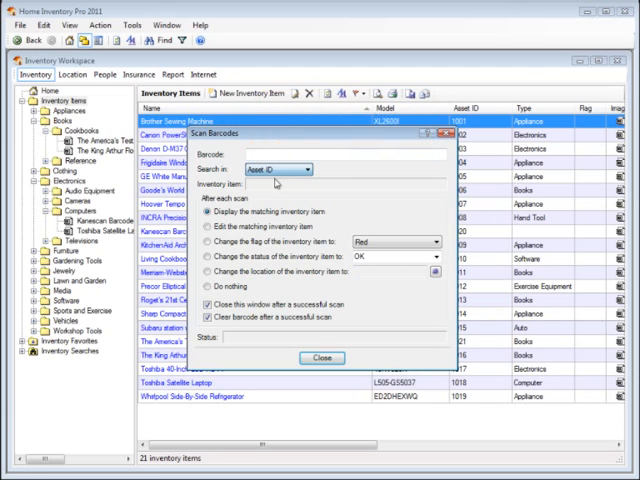
pyautogui.write('1016')
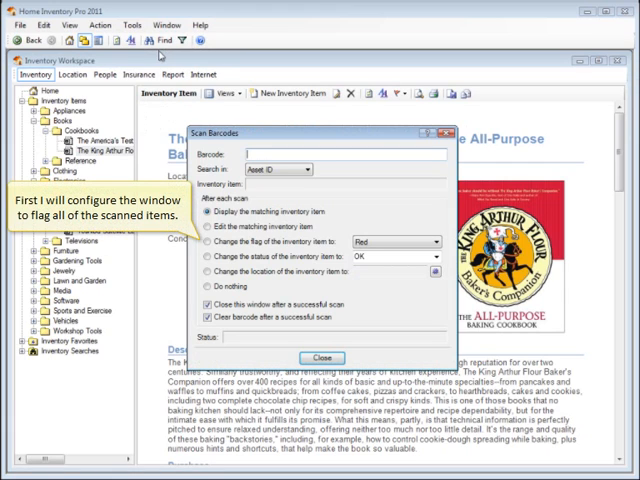
# Set the scan action to change the item's flag to Red, scan, and close the scanning window.
pyautogui.click(38, 196)
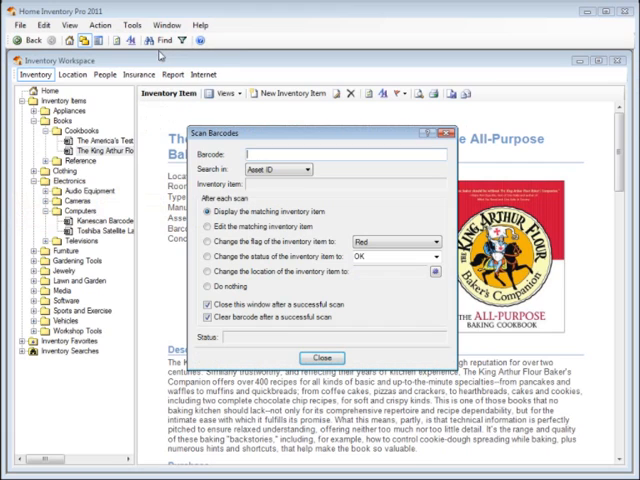
pyautogui.click(204, 240)
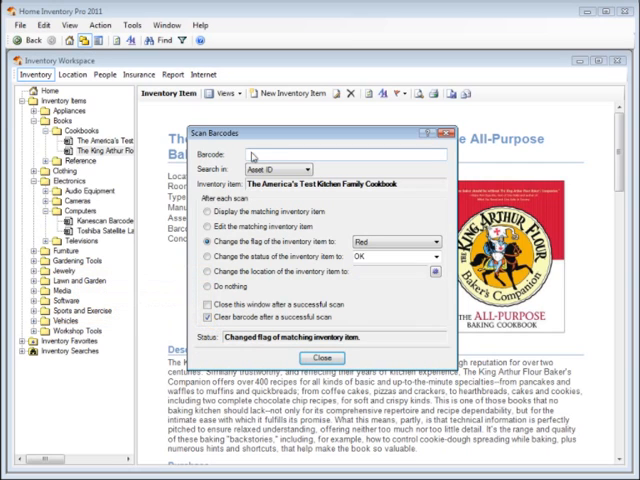
pyautogui.click(320, 356)
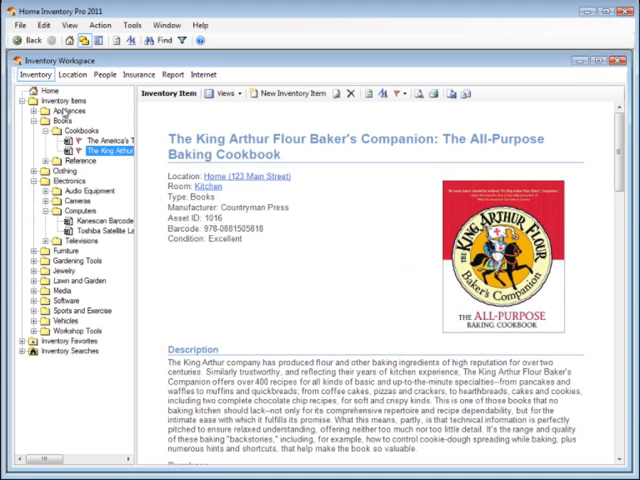
# Show the full Inventory Items list with its flag column.
pyautogui.click(56, 100)
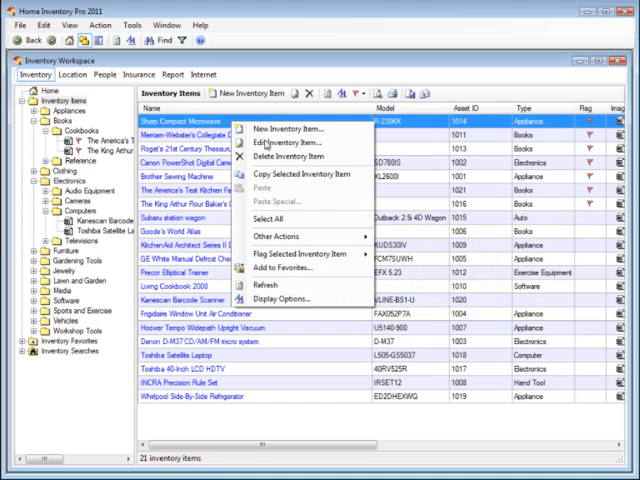
# Paste Special the Date Sold, Sold To and Selling Price fields onto the flagged items.
pyautogui.click(294, 128)
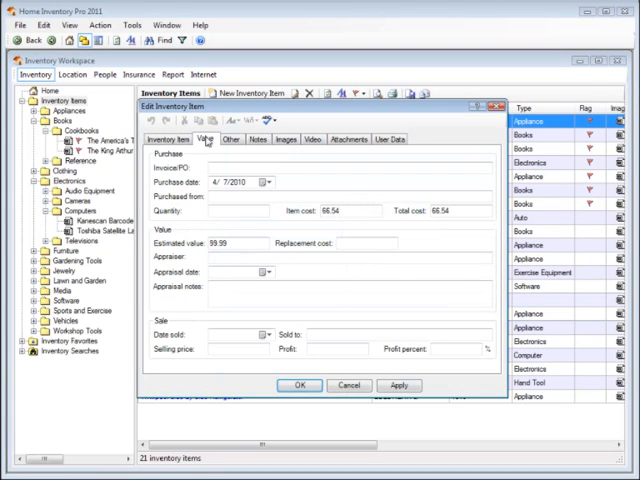
pyautogui.click(264, 332)
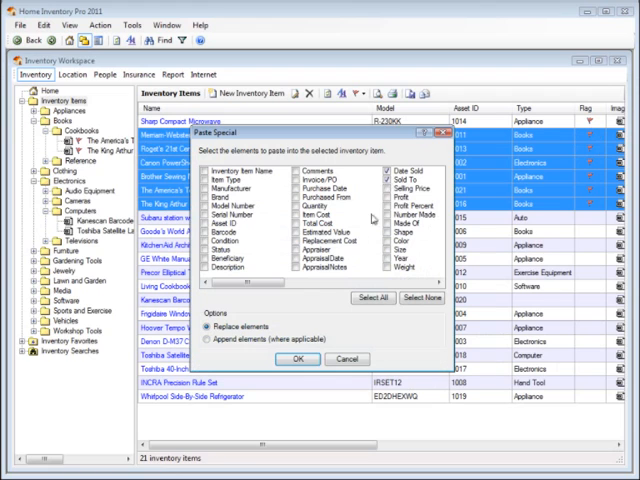
pyautogui.click(296, 358)
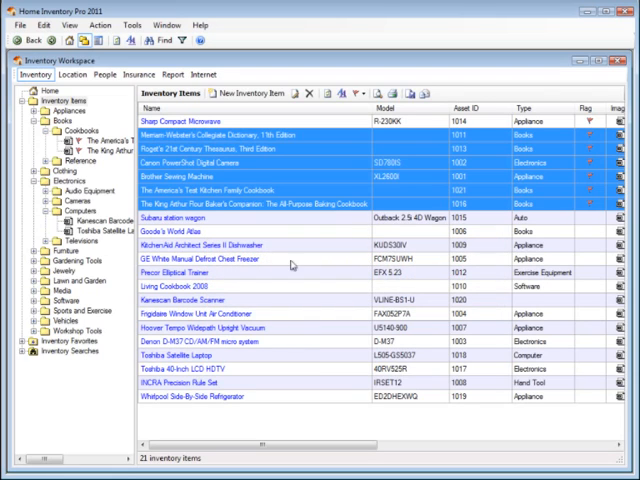
pyautogui.doubleClick(300, 202)
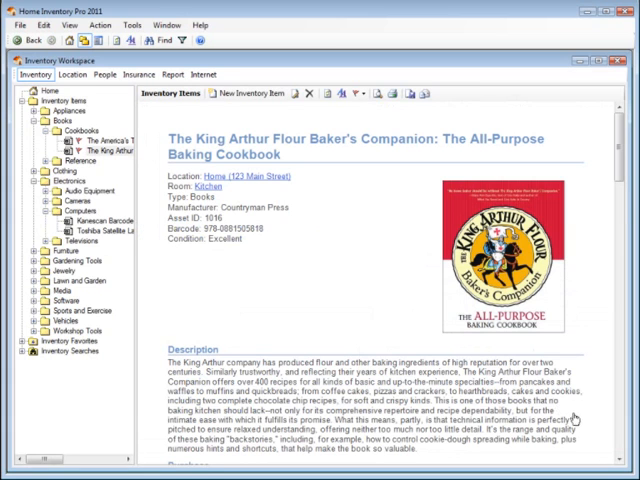
pyautogui.scroll(-3)
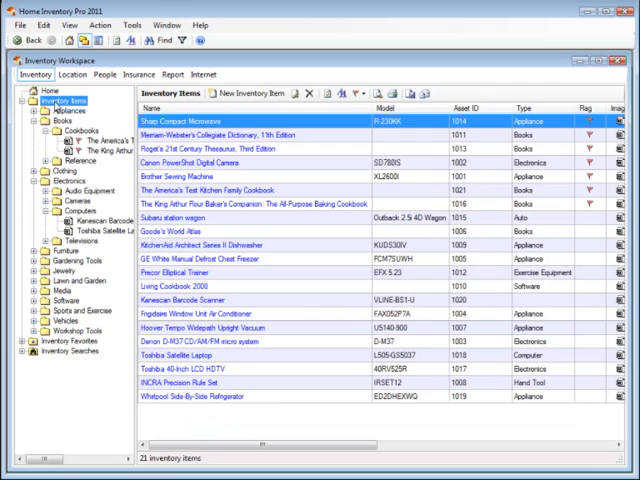
# Set Print Price Labels to all inventory items with the Red flag color.
pyautogui.click(128, 24)
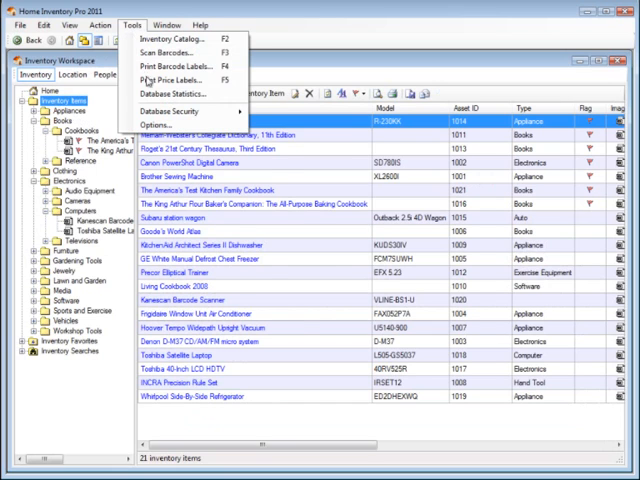
pyautogui.click(176, 80)
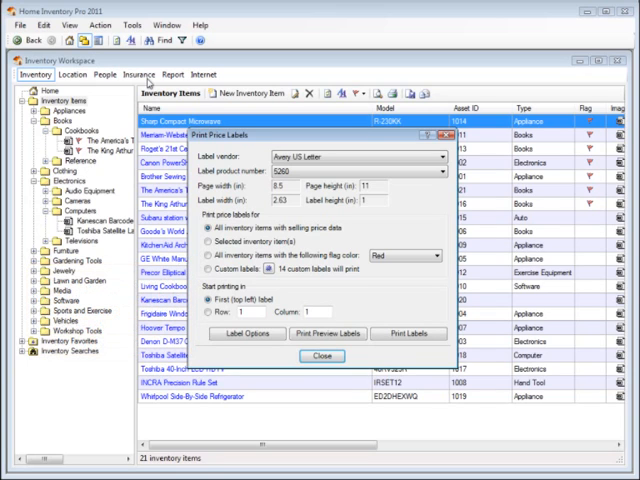
pyautogui.click(208, 256)
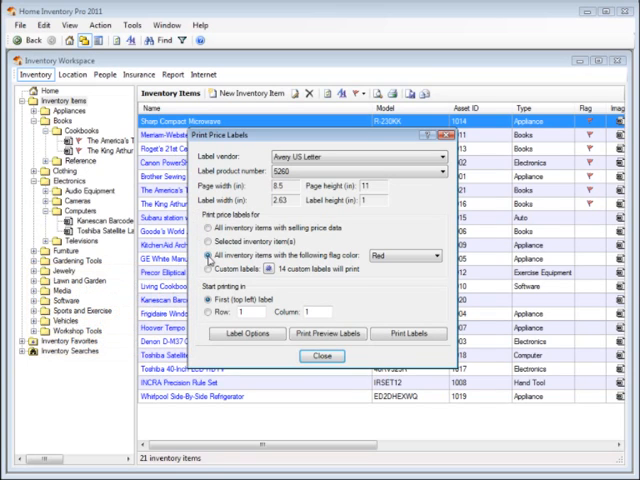
pyautogui.click(328, 332)
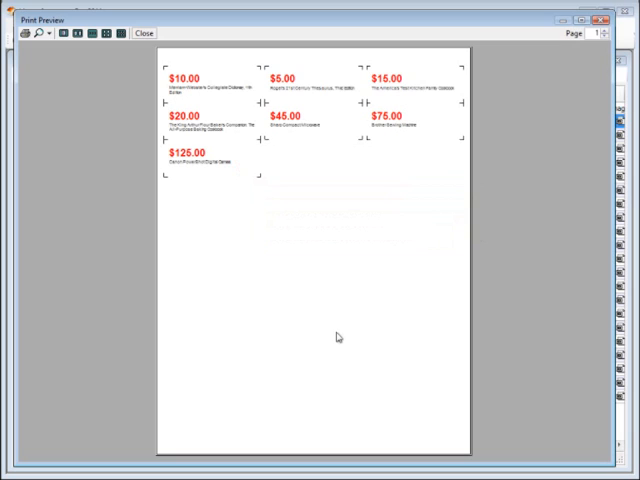
pyautogui.click(140, 32)
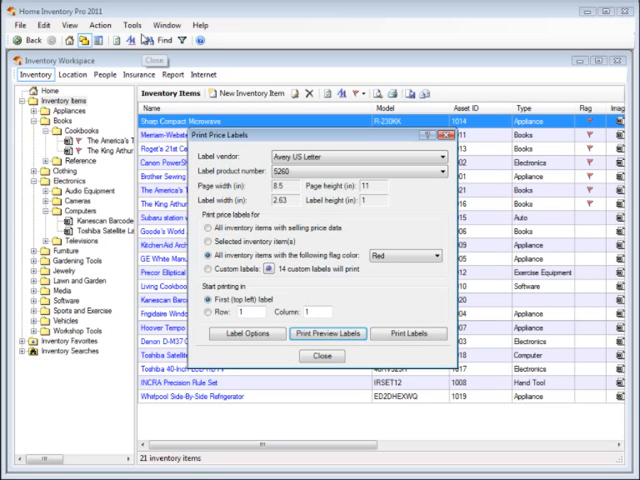